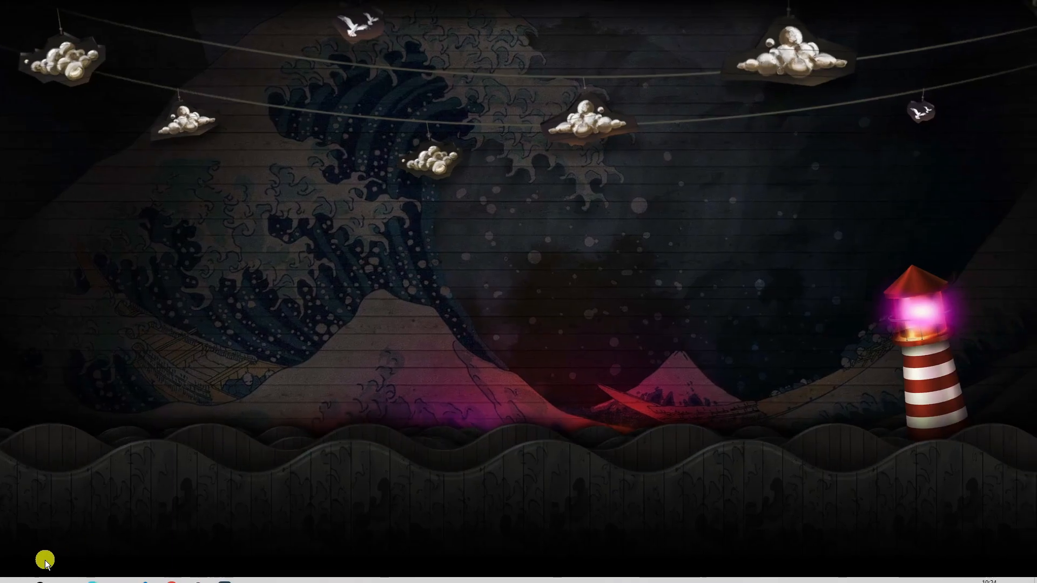
Search Windows for 'valorant' and show the VALORANT best match's extra options
click(38, 572)
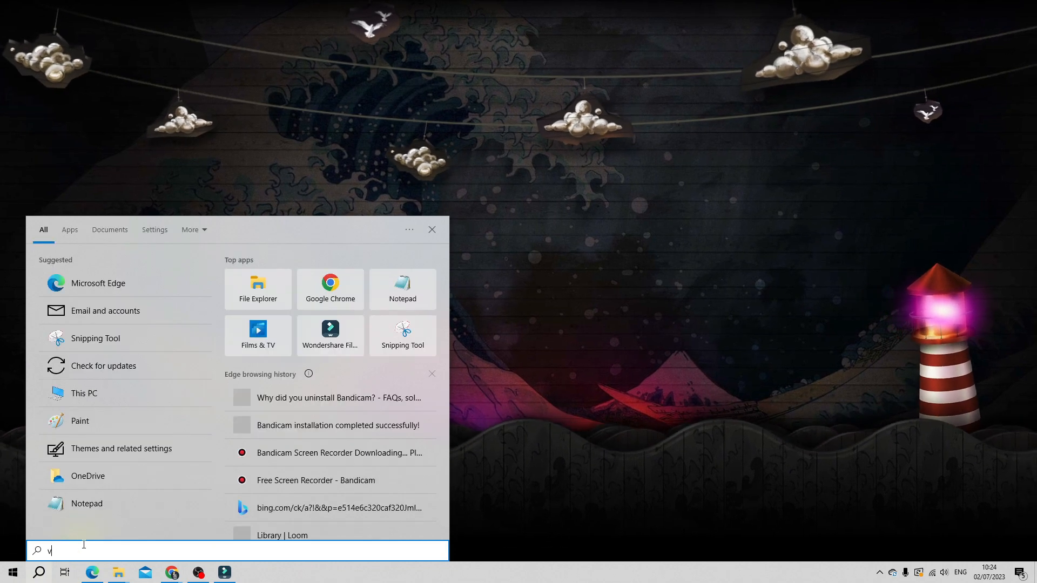
text(alorant)
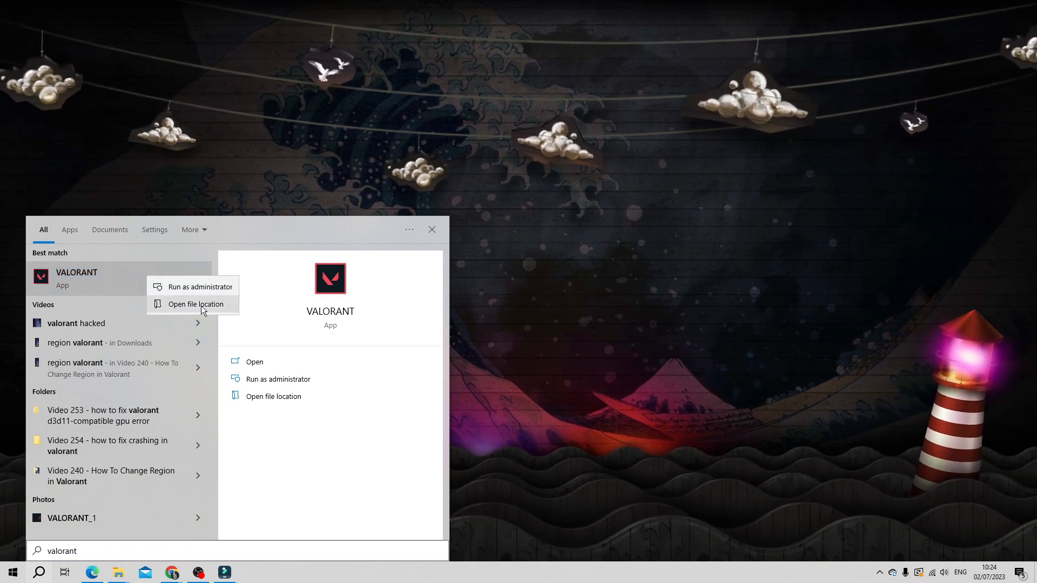
Open VALORANT's live install folder and bring up VALORANT.exe's Properties
click(194, 304)
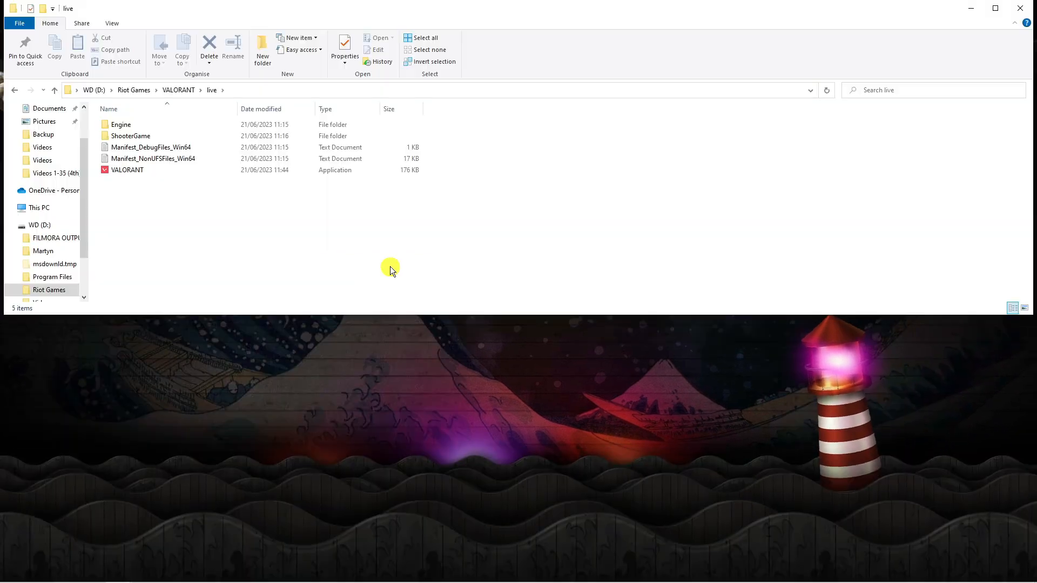
click(126, 170)
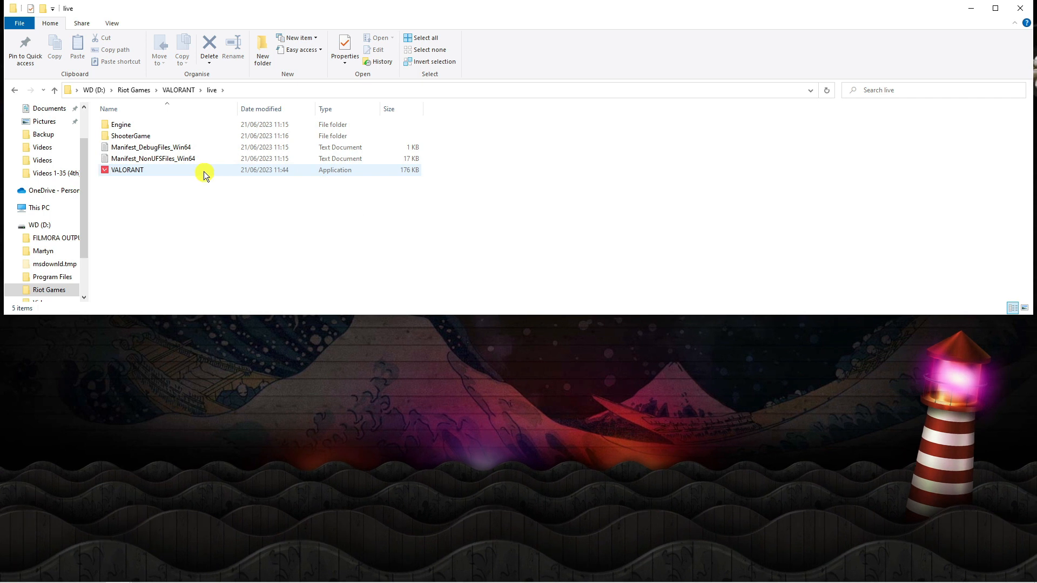
click(127, 170)
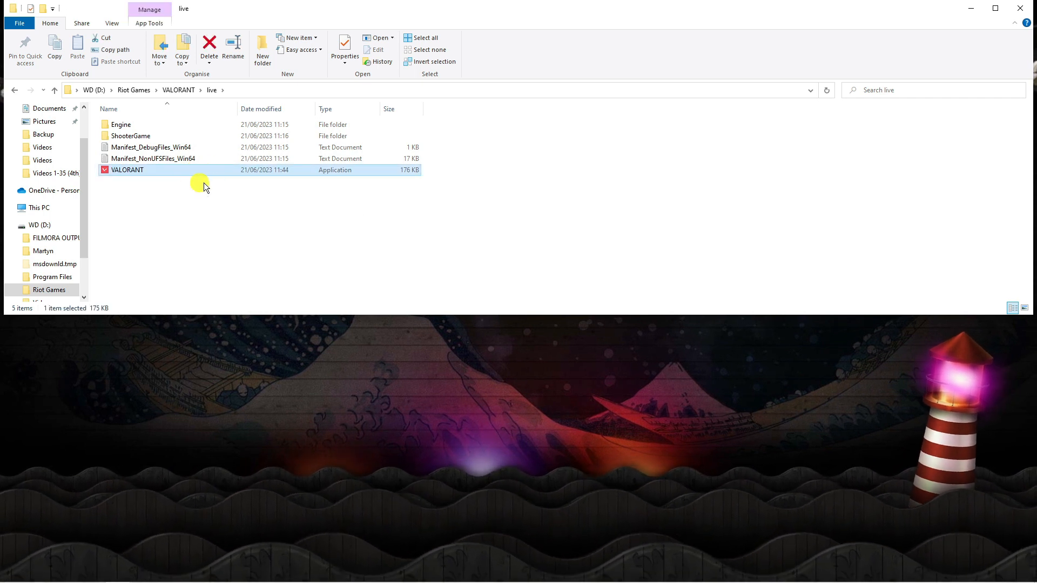
right_click(127, 171)
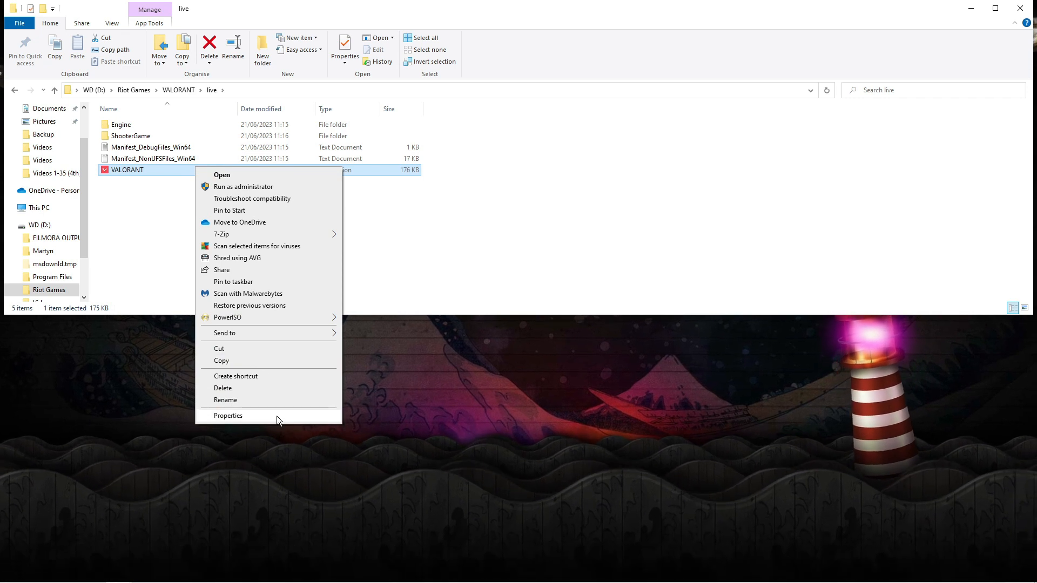
click(228, 416)
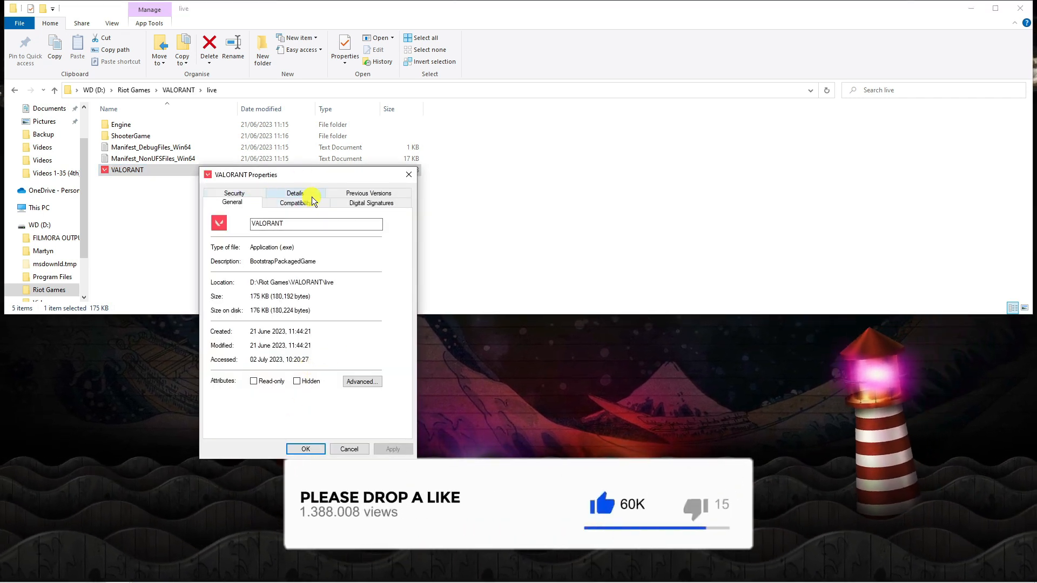
Tick 'Run this program as an administrator' on VALORANT's Compatibility tab
click(291, 202)
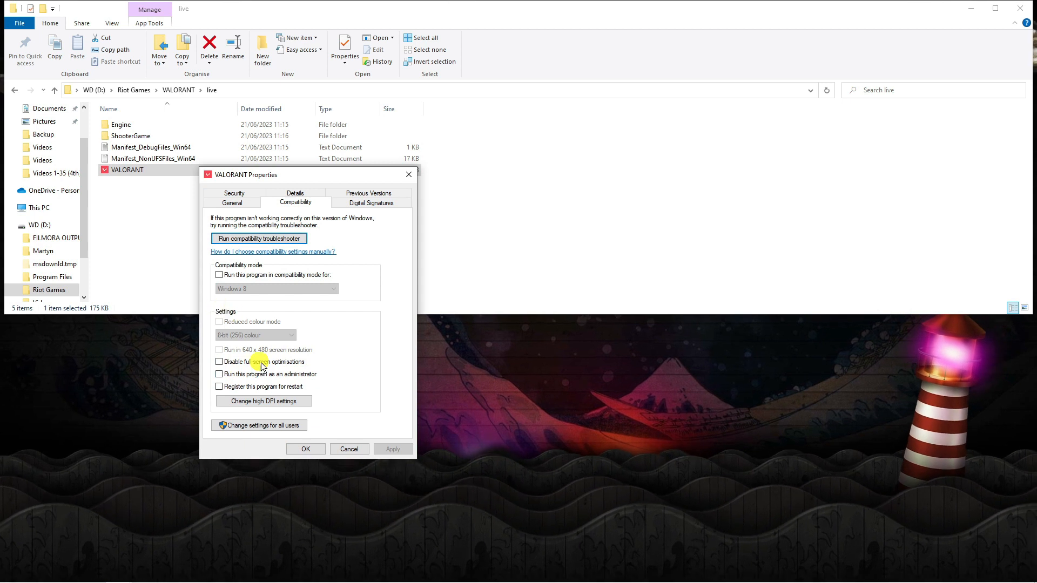
click(218, 374)
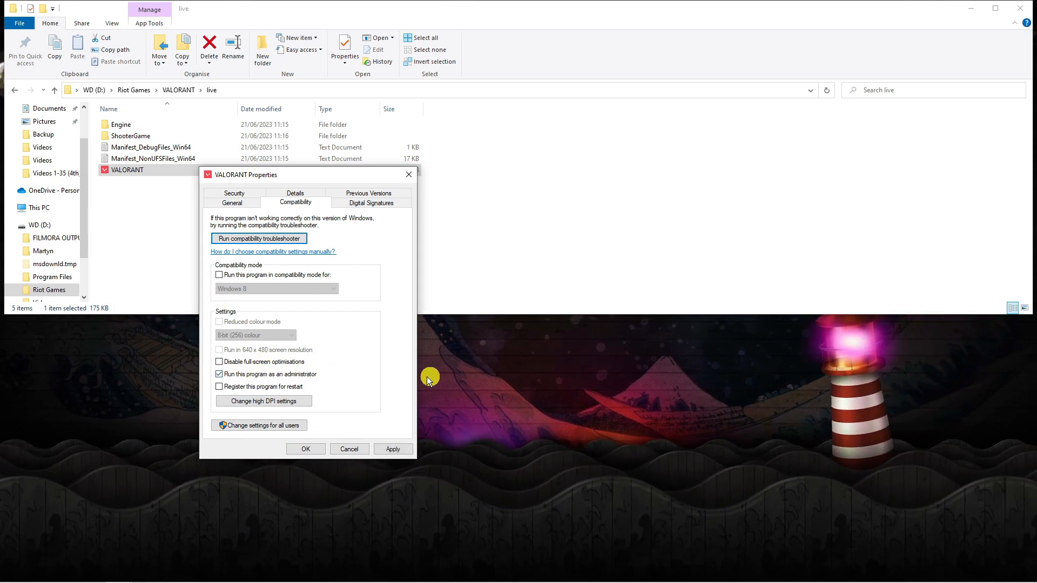
mouse_move(403, 396)
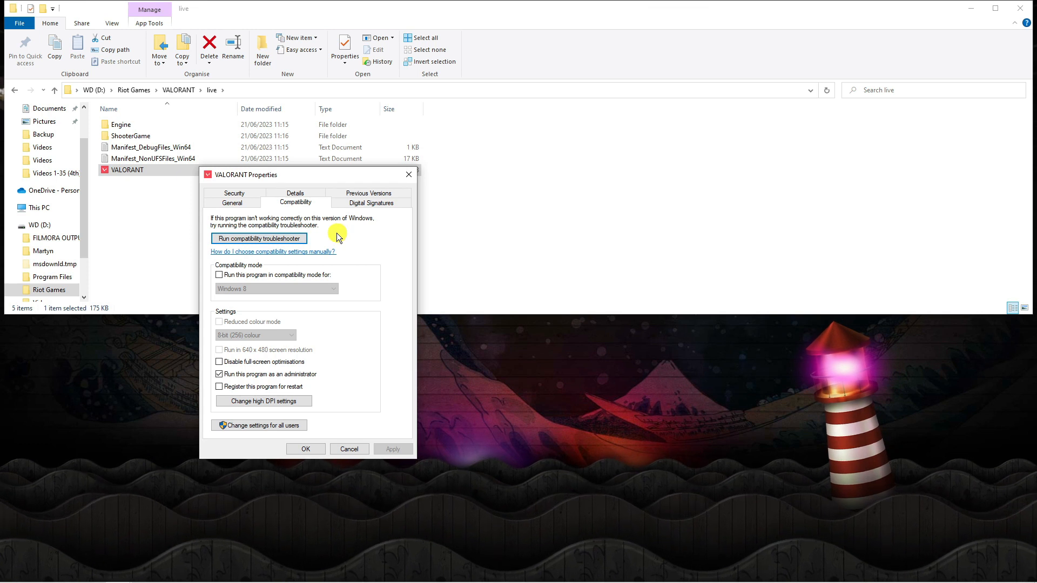
mouse_move(319, 237)
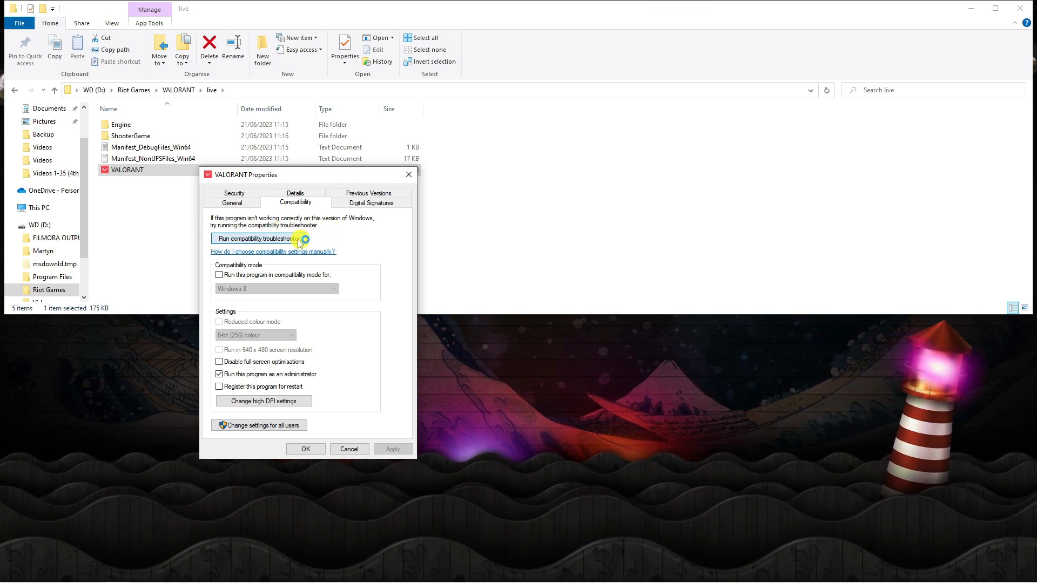
Fix VALORANT with the troubleshooter's recommended Windows 8 settings, then close it
click(258, 238)
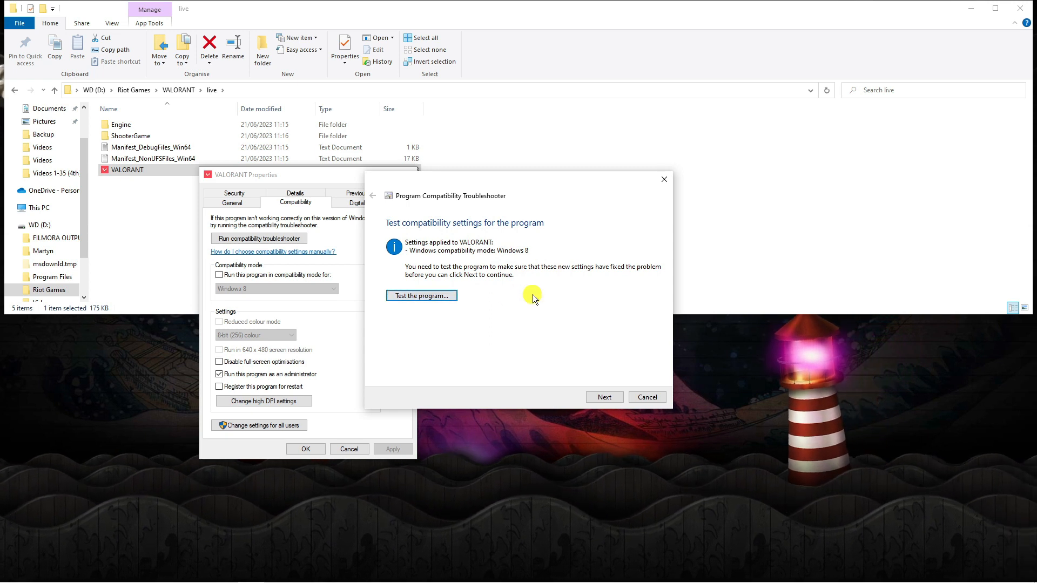
click(421, 295)
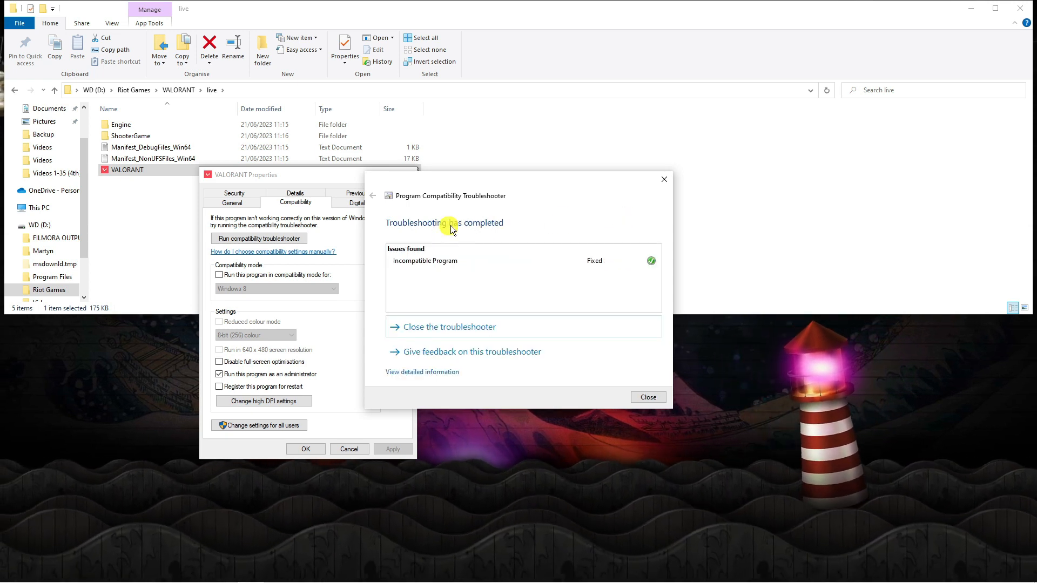
mouse_move(535, 260)
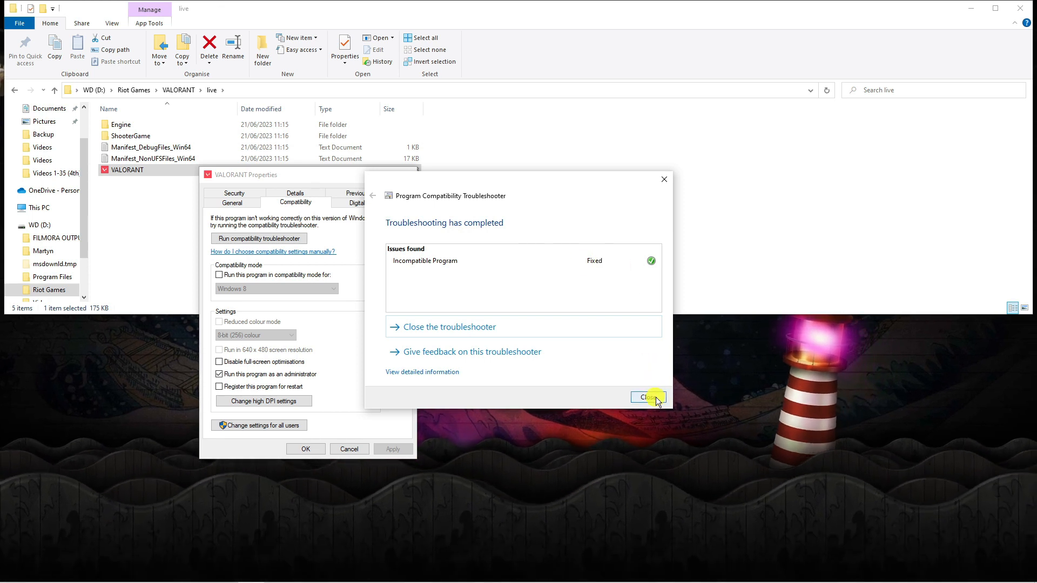
click(648, 397)
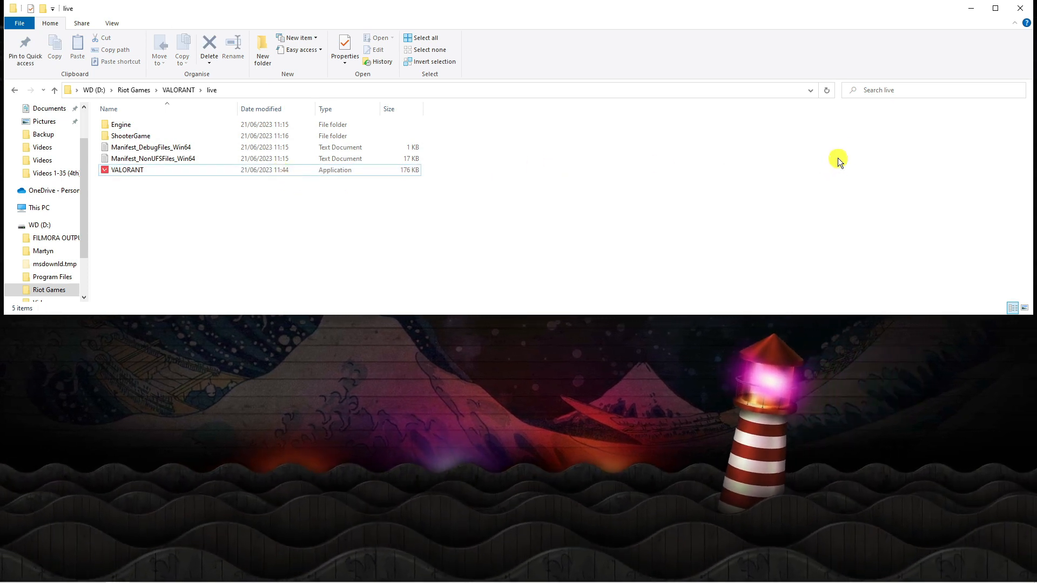
mouse_move(966, 64)
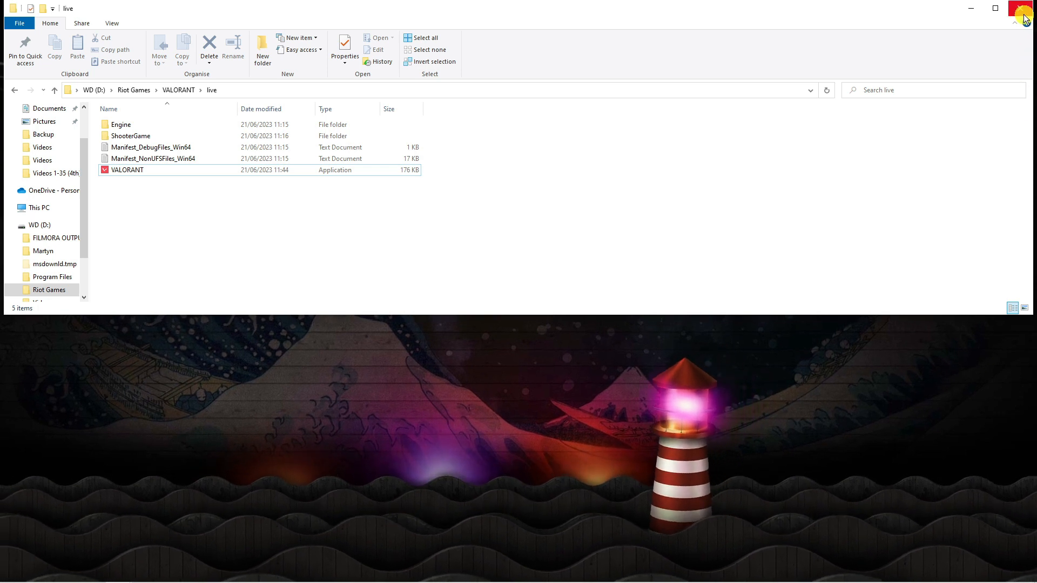
Close the game folder and open Windows Defender Firewall by searching 'defend'
click(1025, 8)
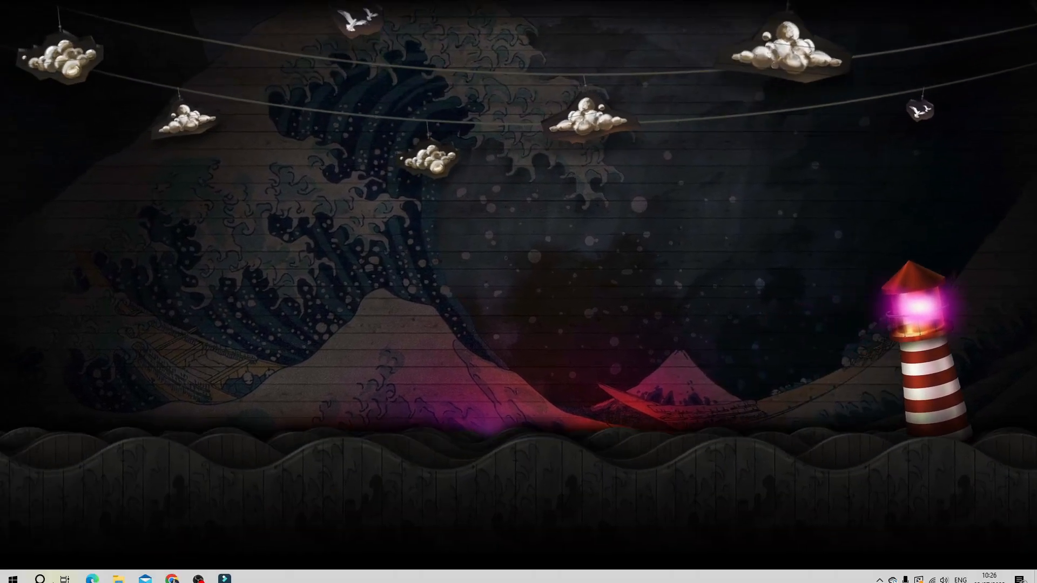
click(39, 578)
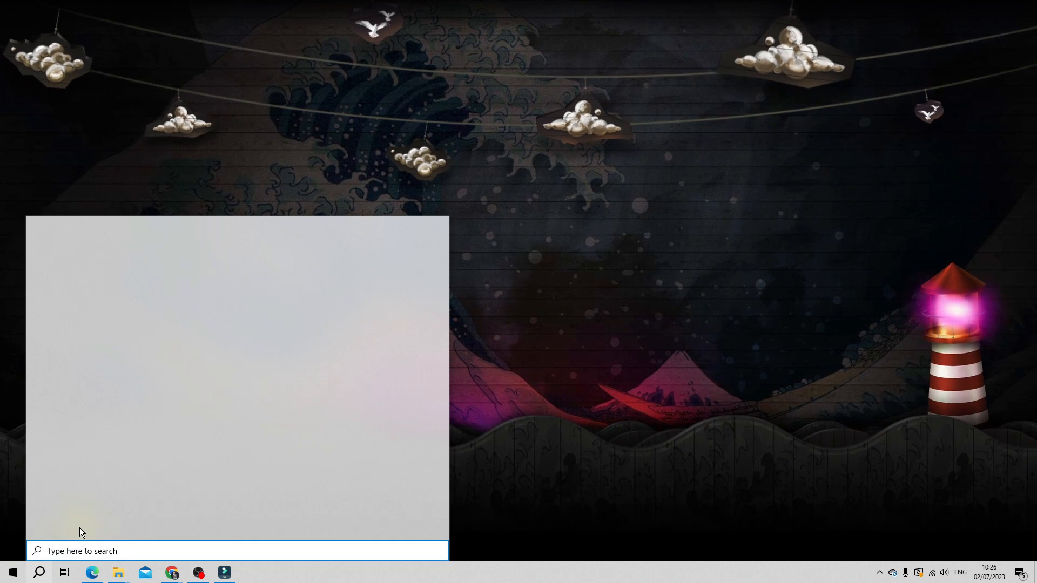
text(defend)
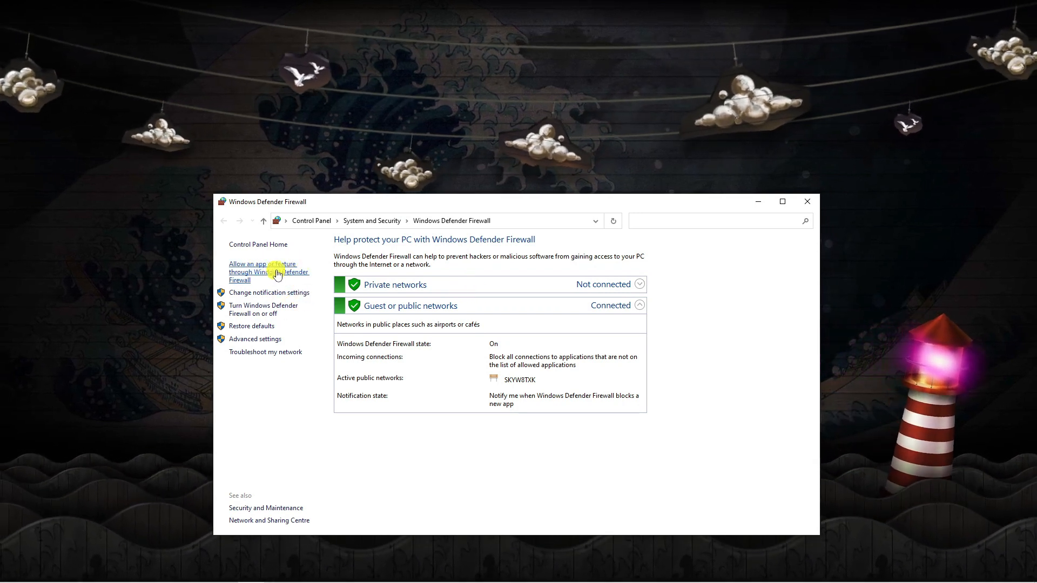
Unlock the firewall's allowed apps list and open the 'Allow another app' dialog
click(268, 272)
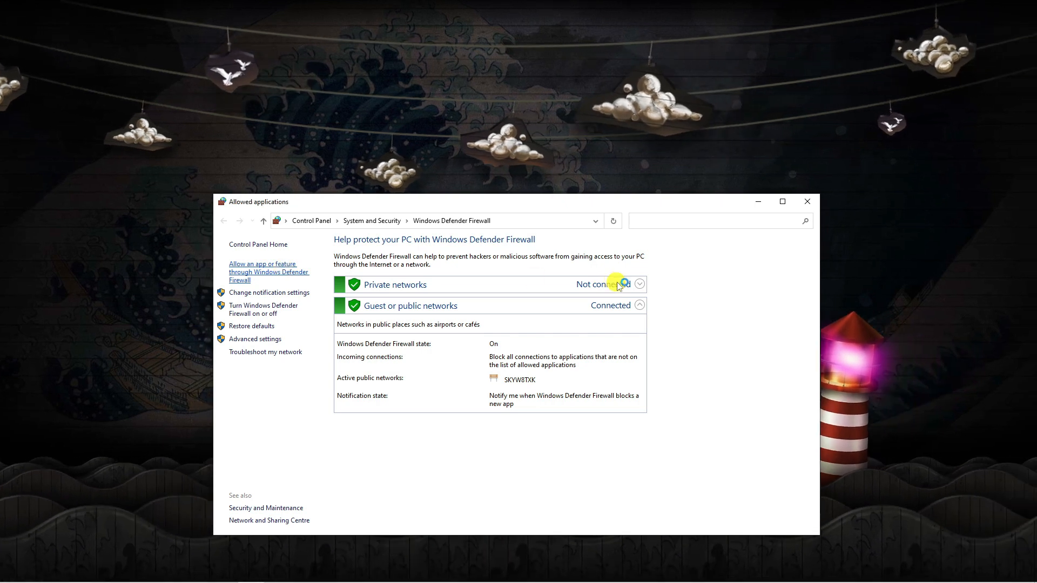
click(269, 271)
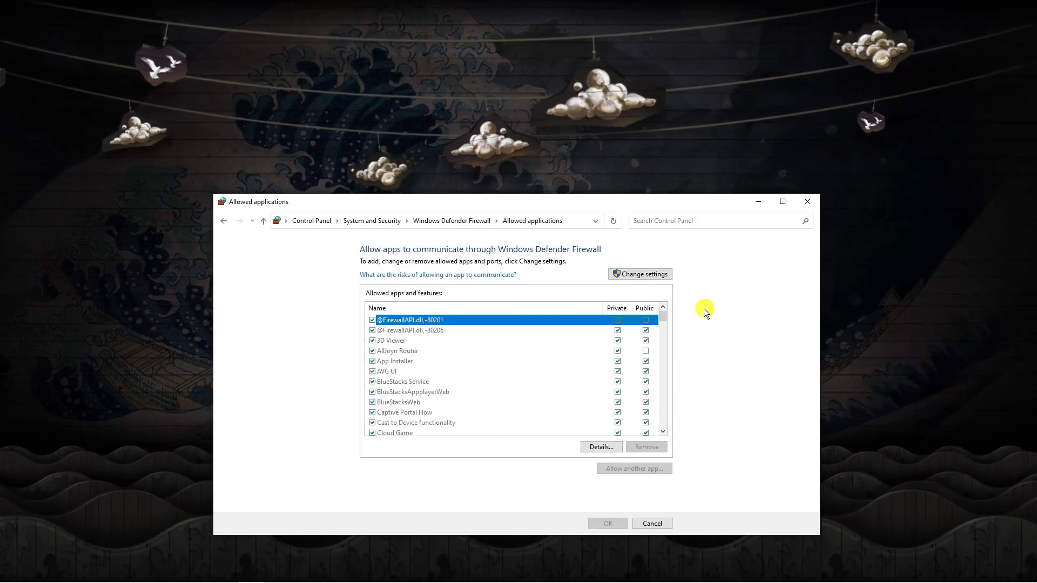
mouse_move(759, 311)
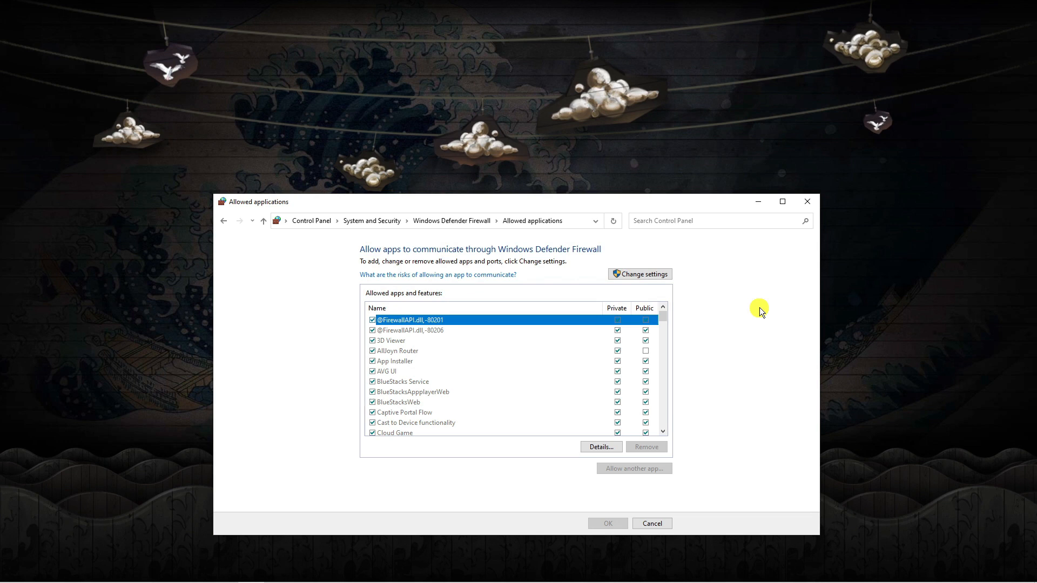
scroll(down, 3)
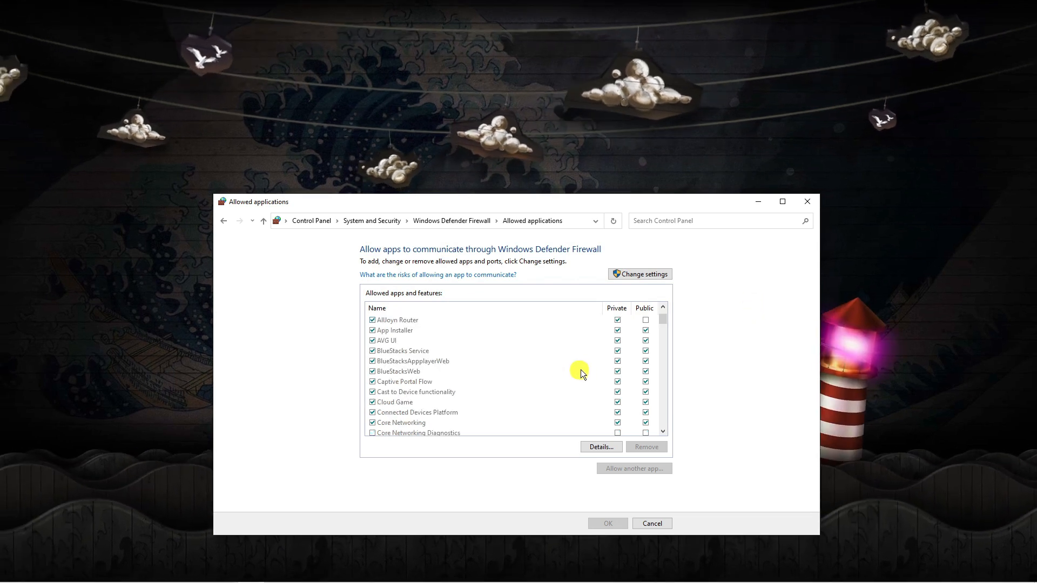
scroll(down, 3)
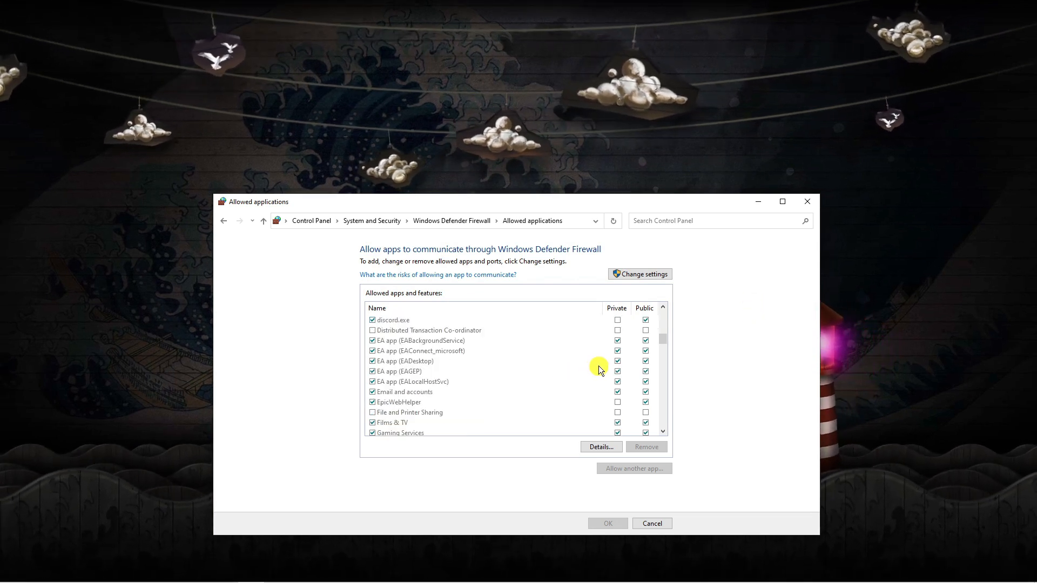
scroll(down, 3)
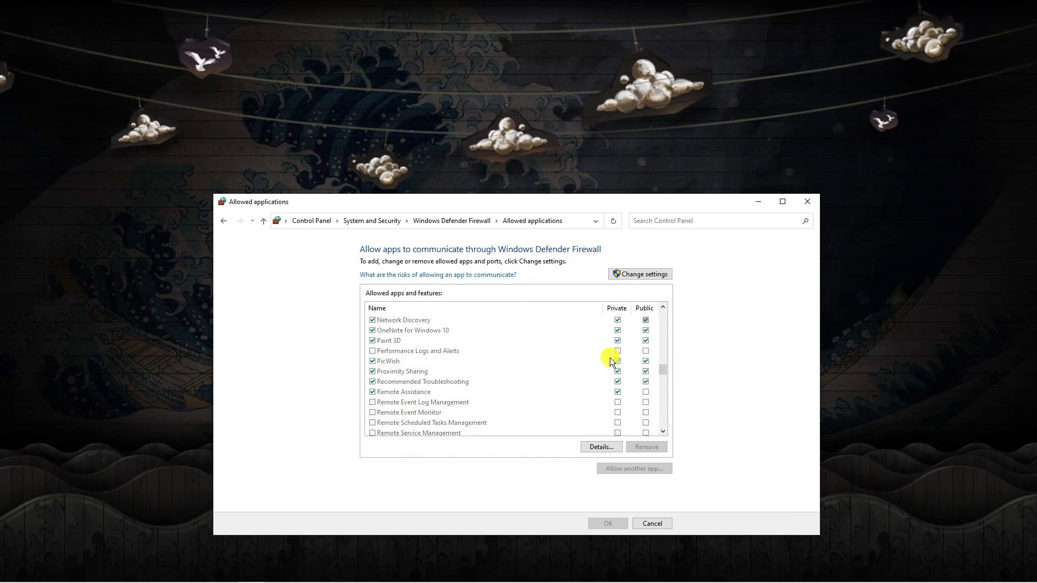
scroll(down, 3)
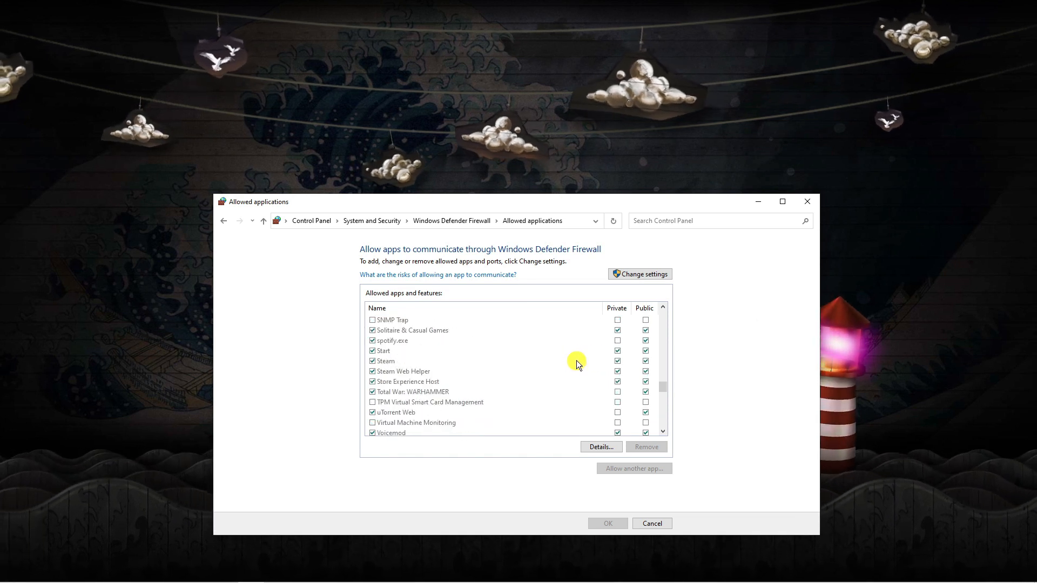
scroll(down, 3)
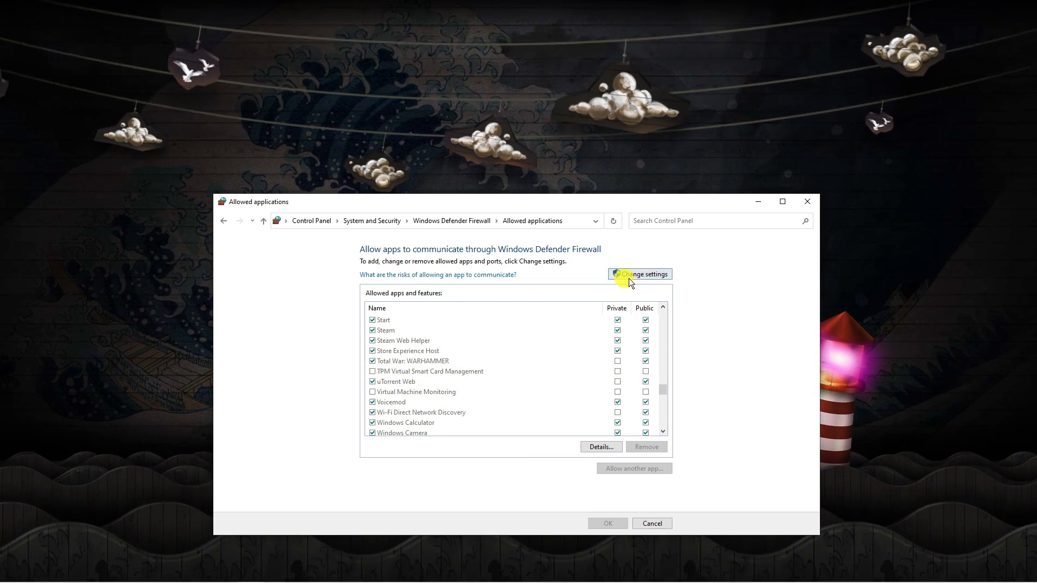
click(643, 274)
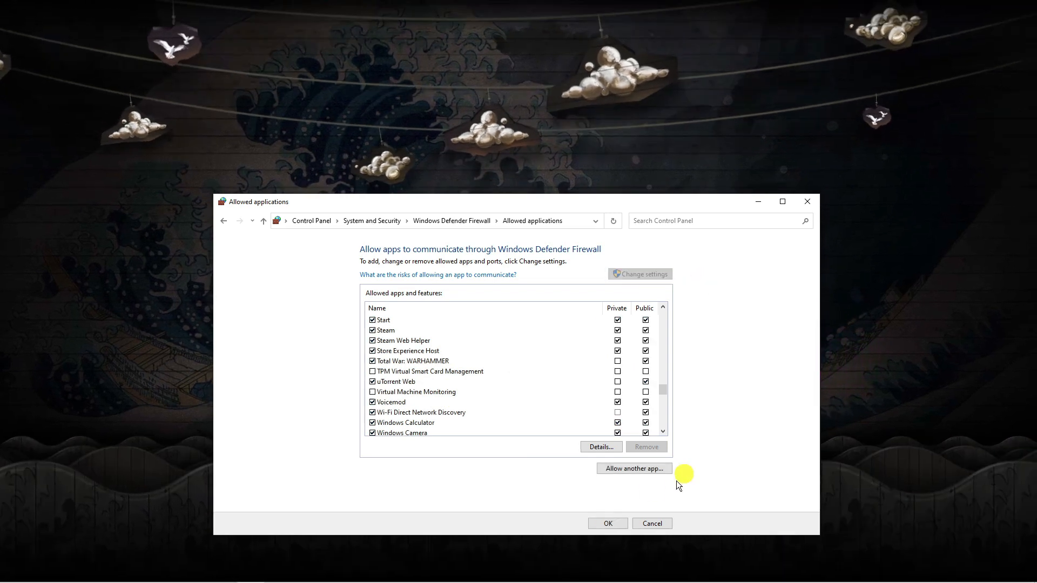
click(634, 469)
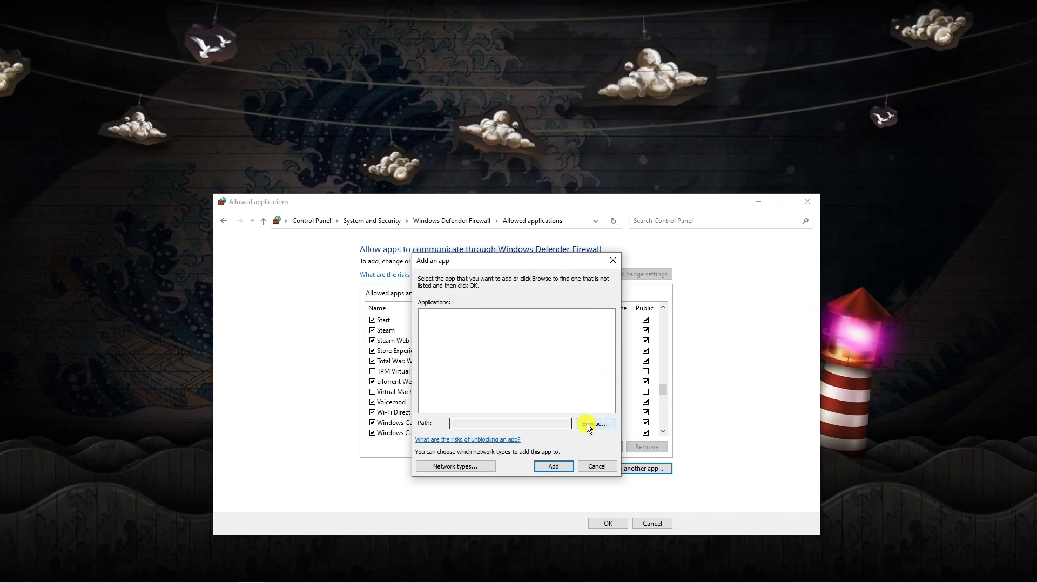
Browse to D:\Riot Games\VALORANT\live and select the VALORANT application
click(594, 423)
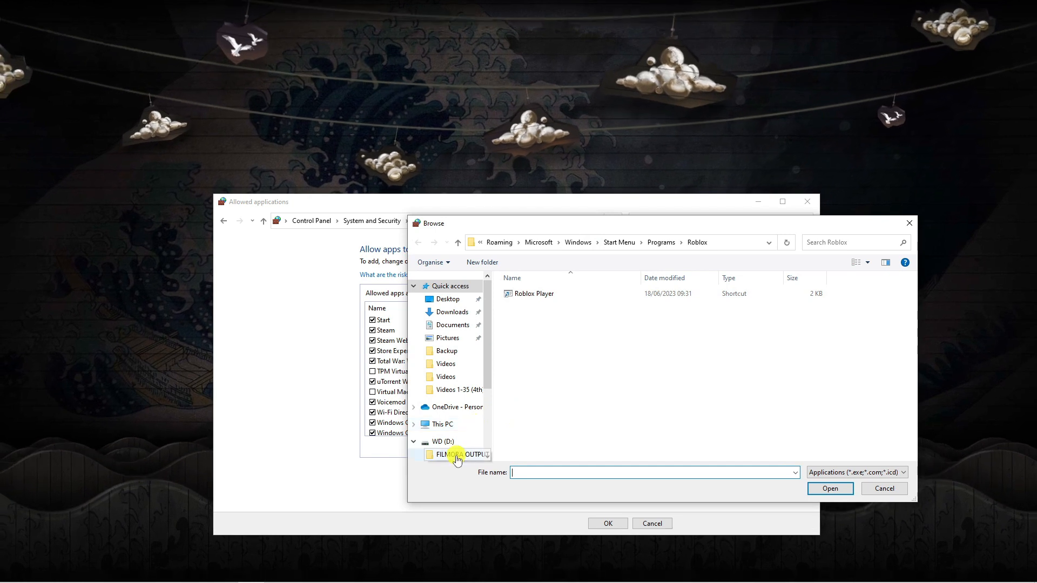
click(439, 441)
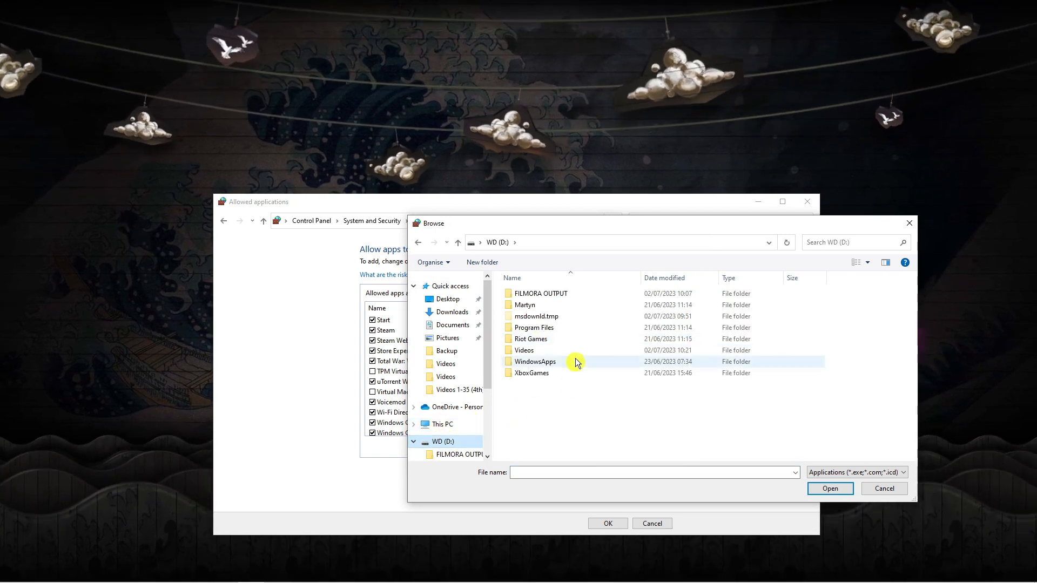
mouse_move(523, 403)
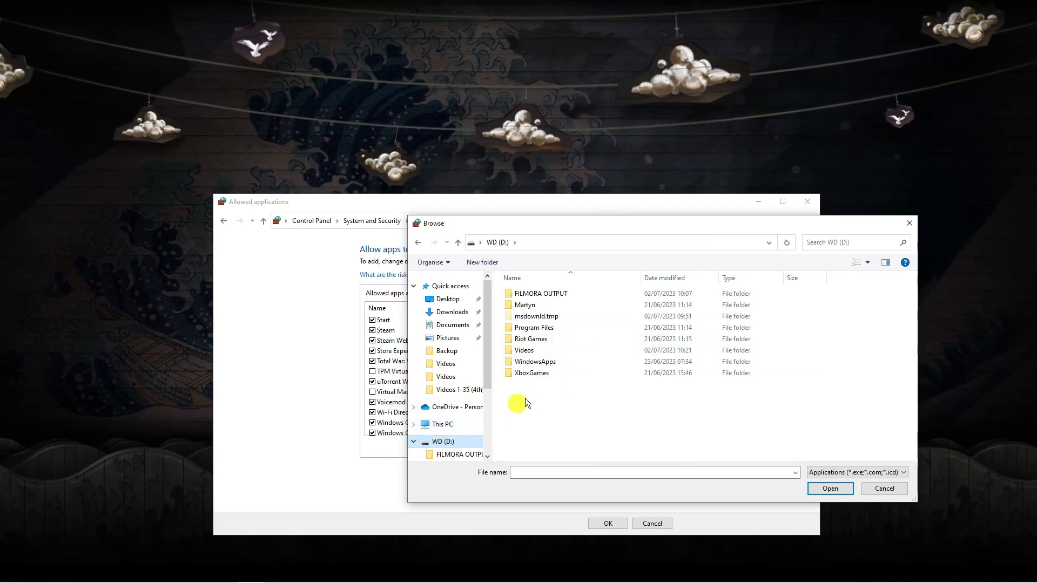
click(530, 338)
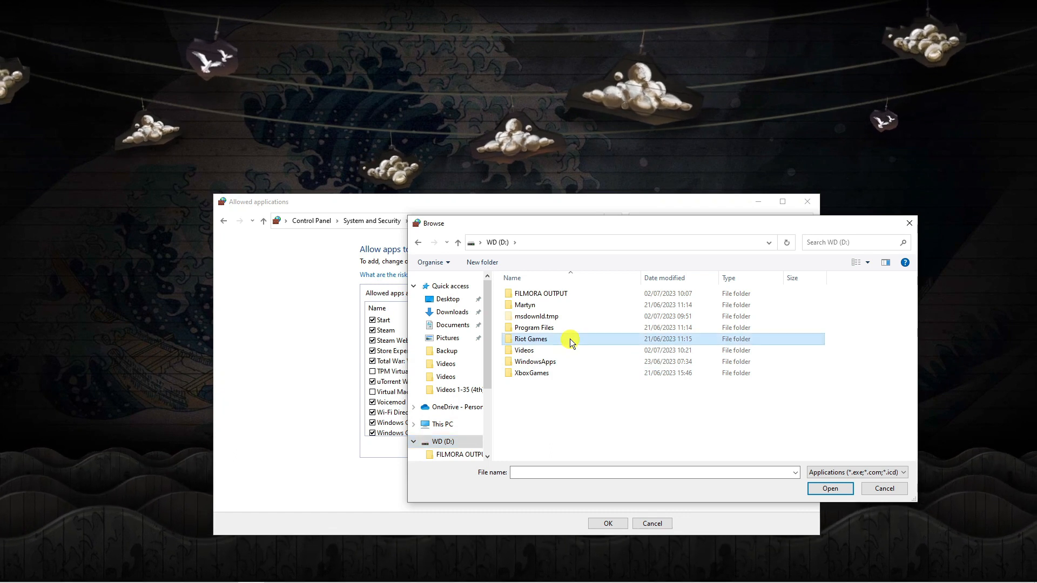
double_click(530, 339)
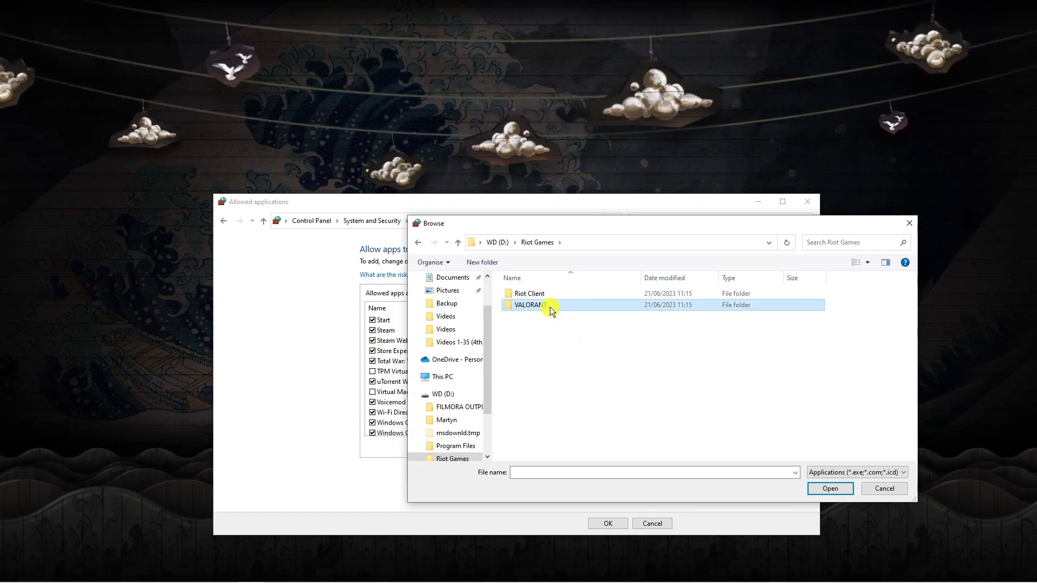
double_click(529, 304)
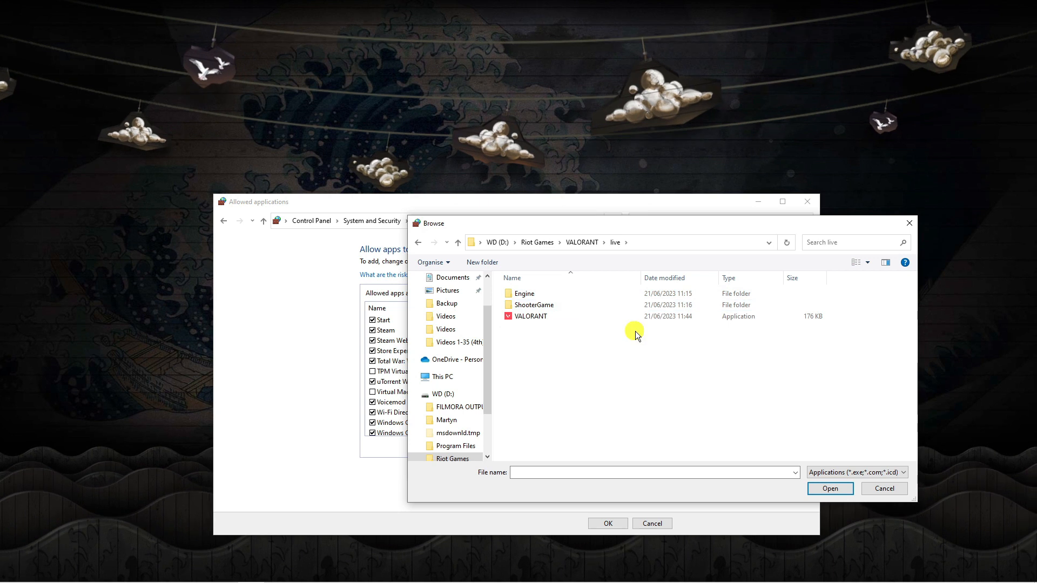
click(530, 316)
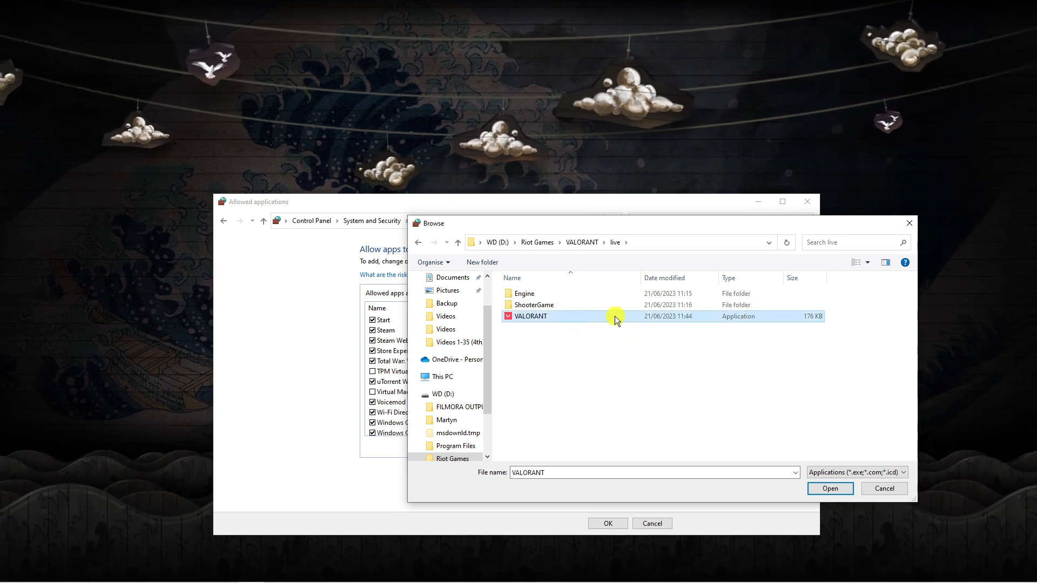
click(829, 488)
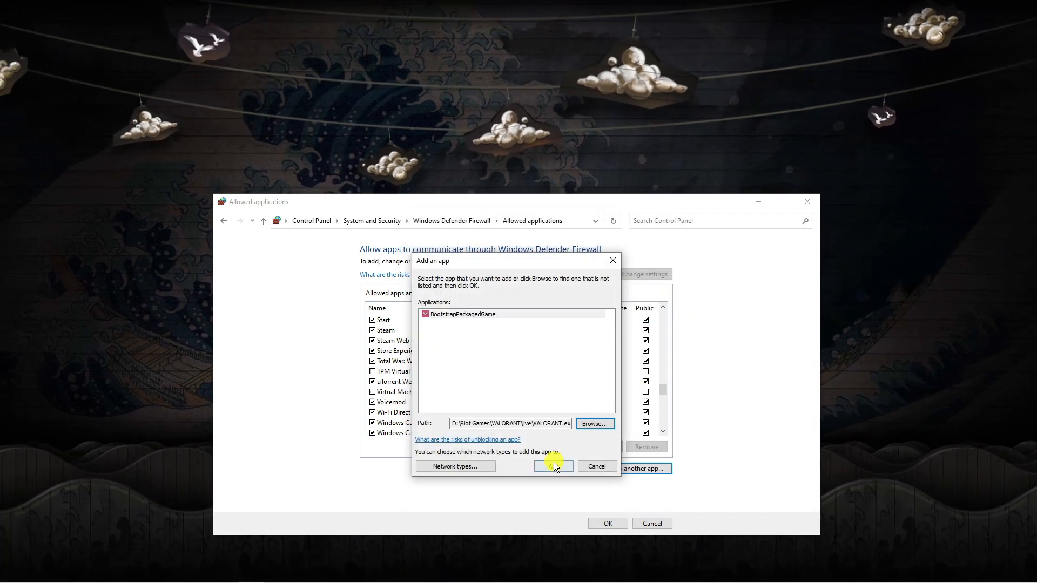
Add BootstrapPackagedGame, tick its entry, and save the allowed apps list
click(553, 465)
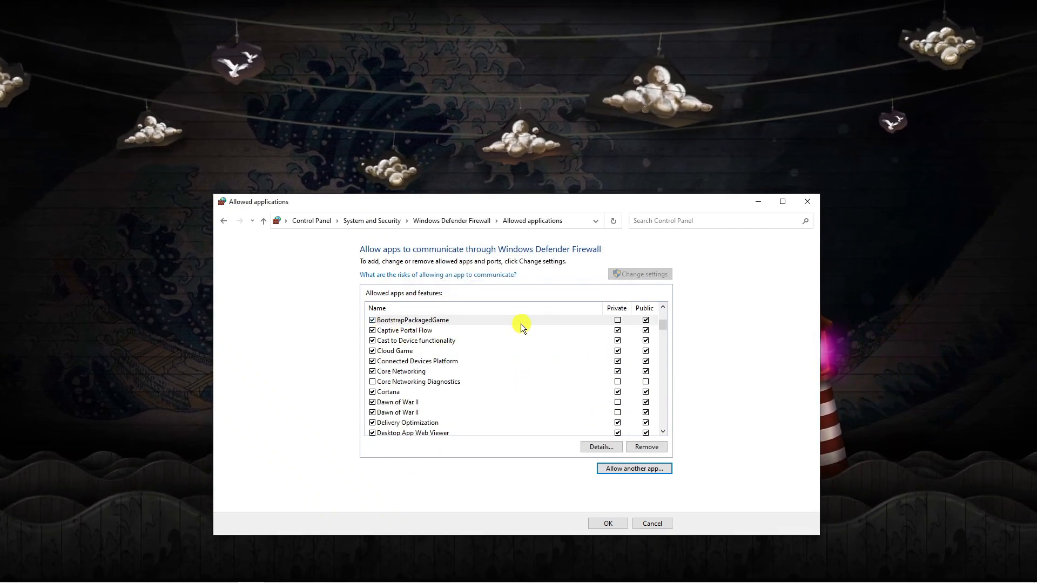
click(412, 320)
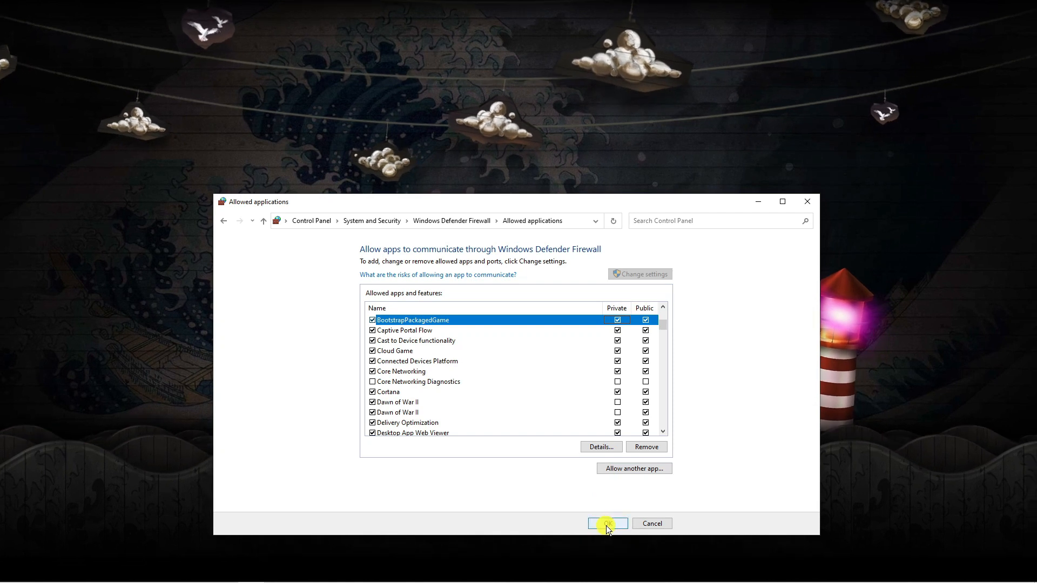
click(607, 523)
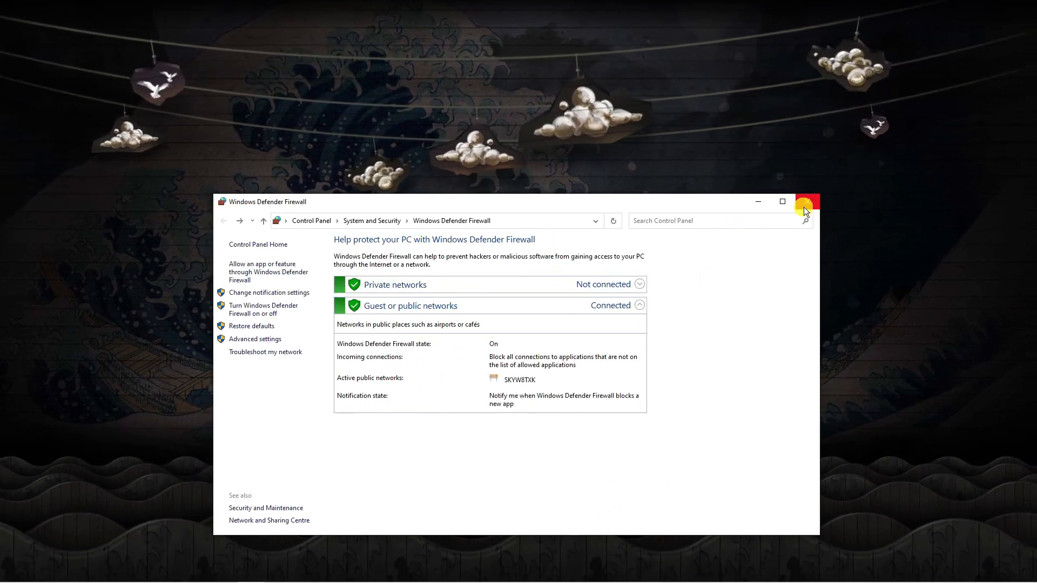
Close the firewall window and open Device Manager by searching 'device m'
click(807, 201)
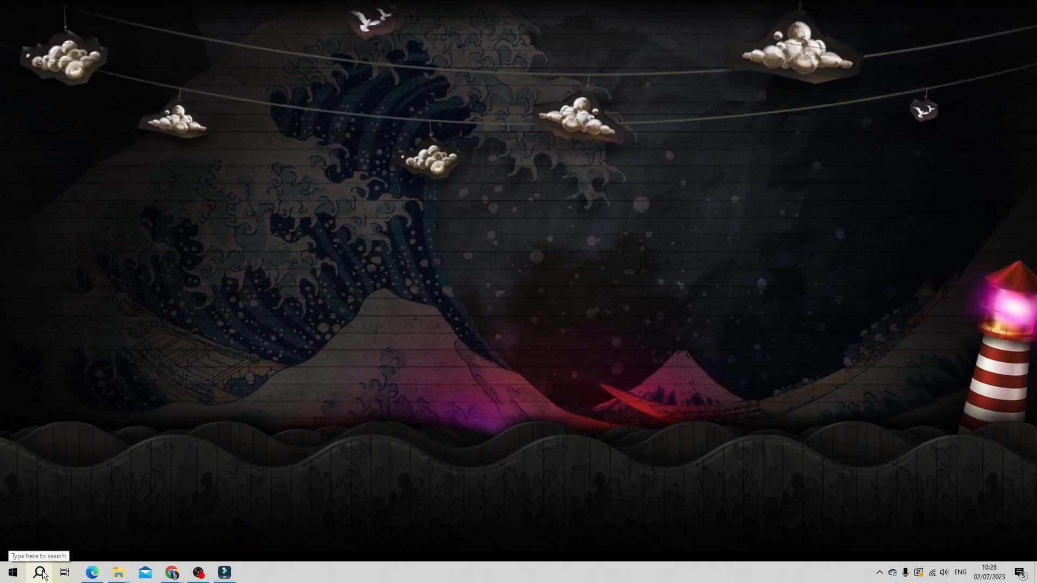
click(40, 572)
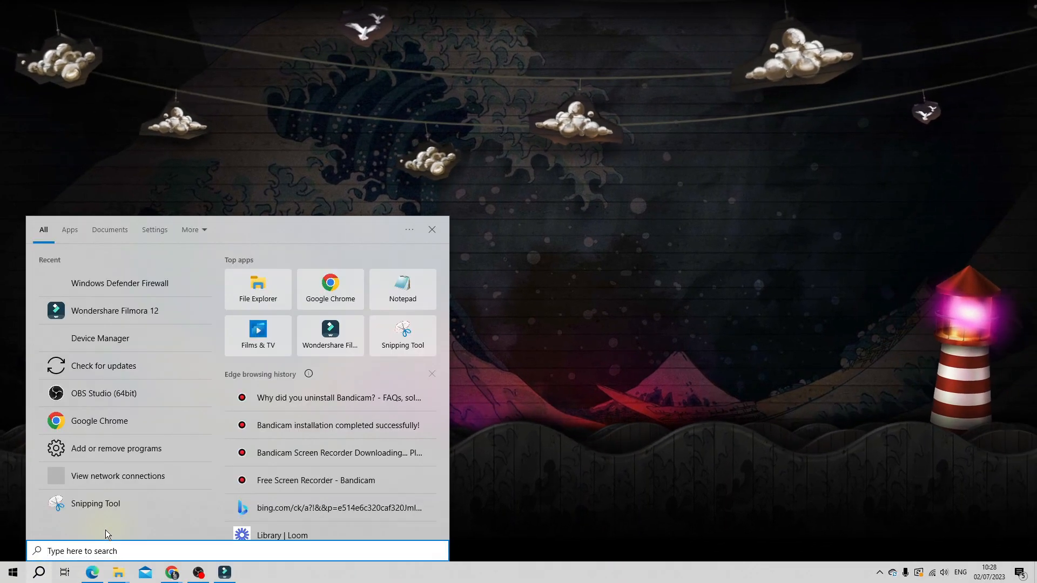
text(device m)
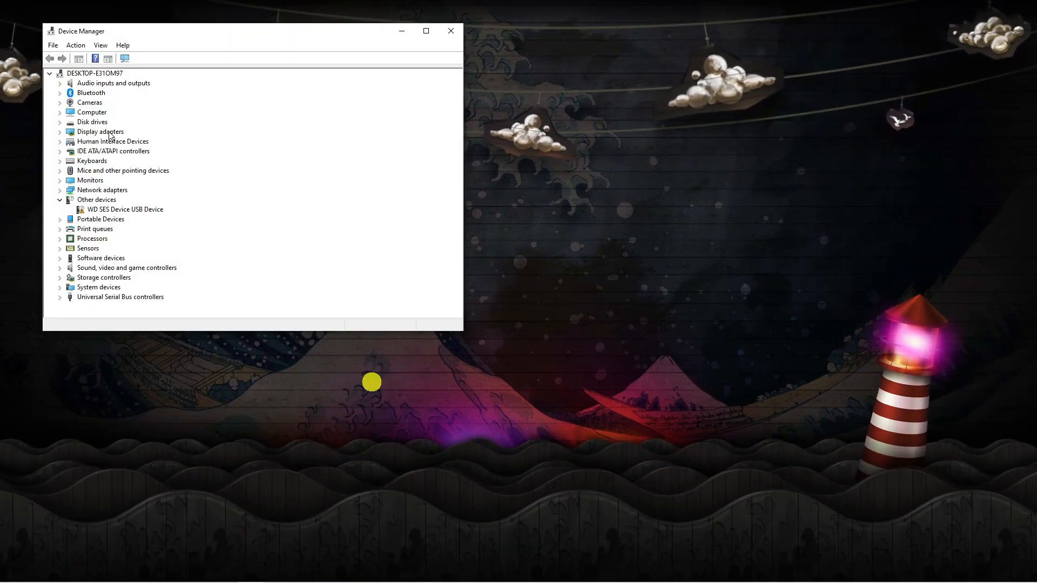
Auto-search for an Intel Iris Pro Graphics 5200 driver update, confirming it's current
click(100, 131)
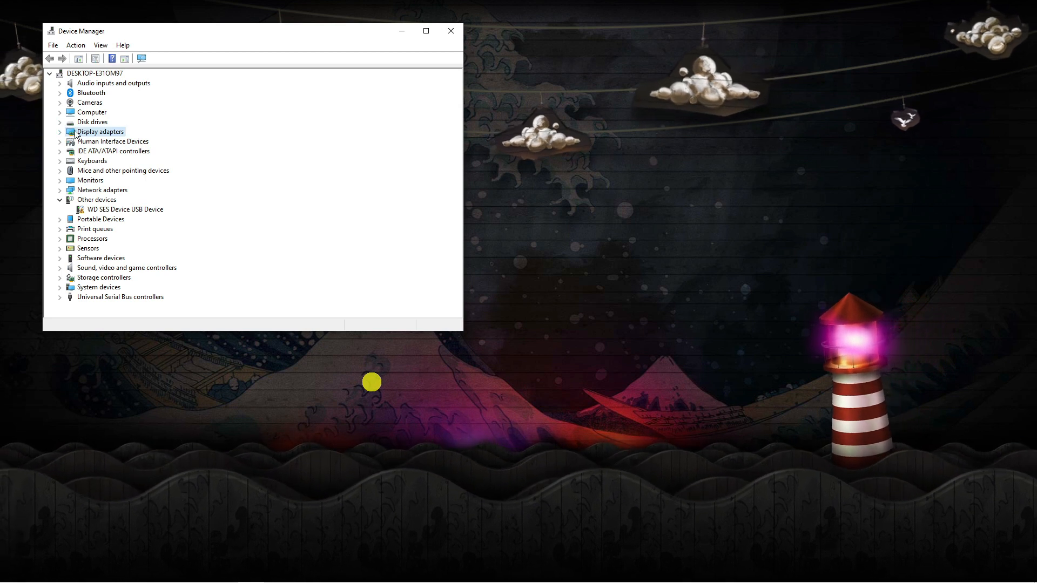
click(60, 130)
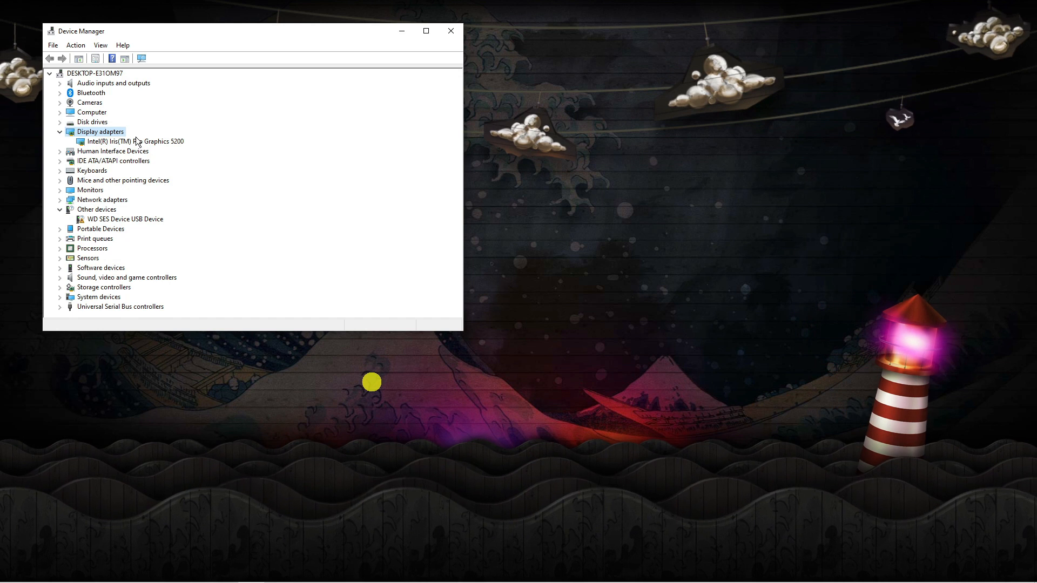
click(131, 142)
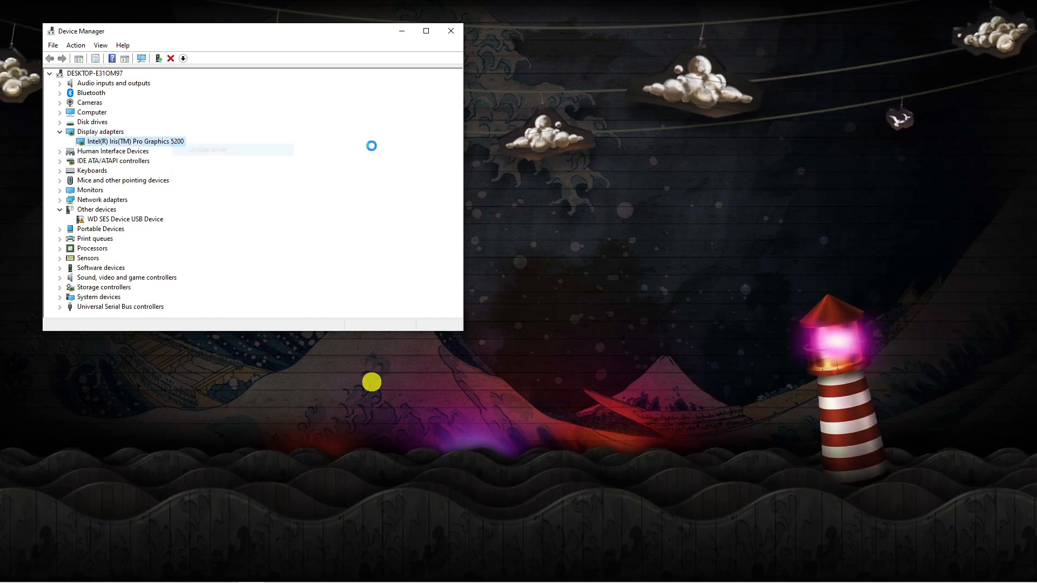
click(207, 150)
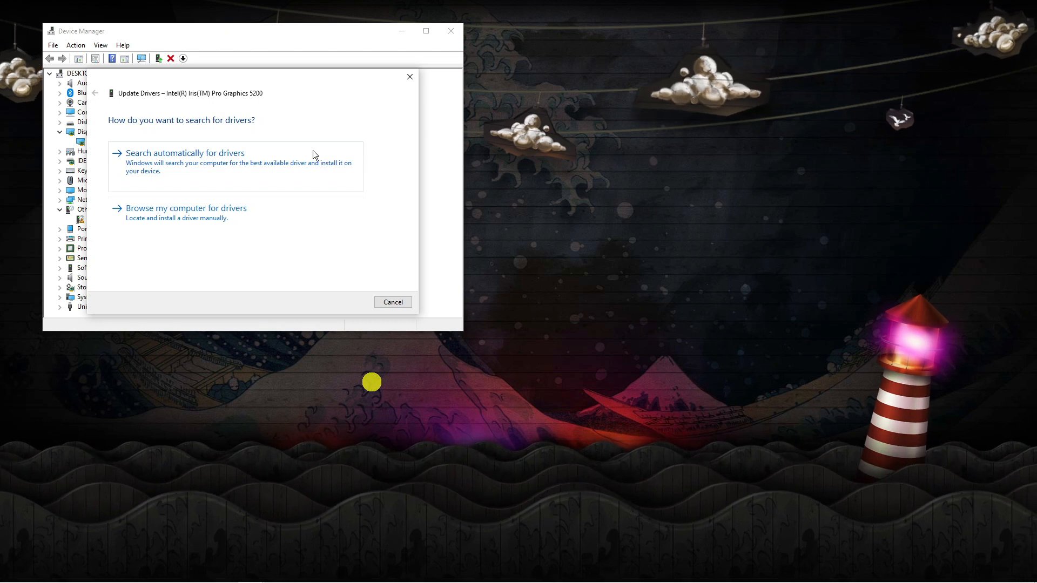
click(185, 153)
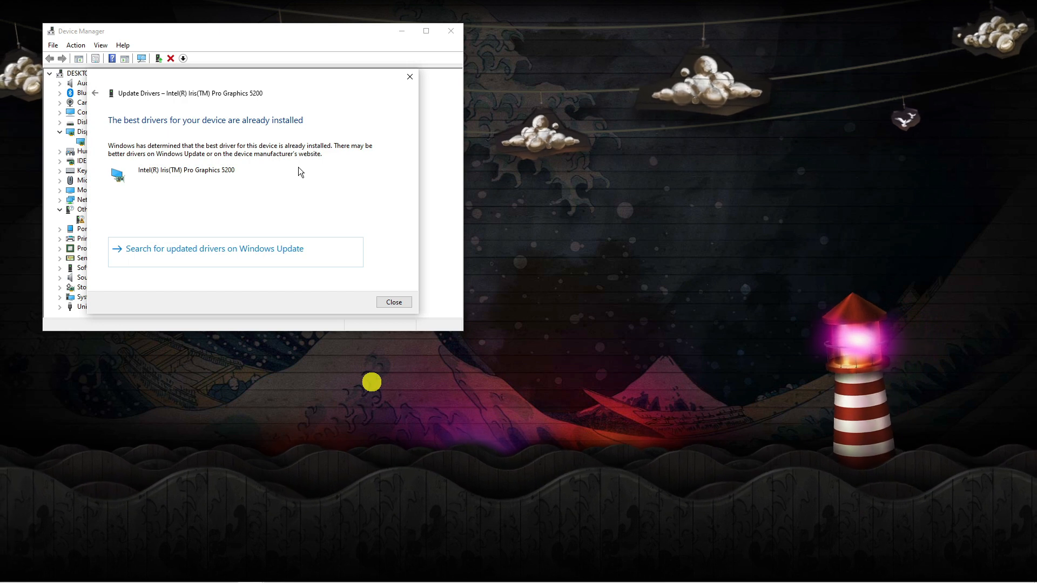
click(392, 302)
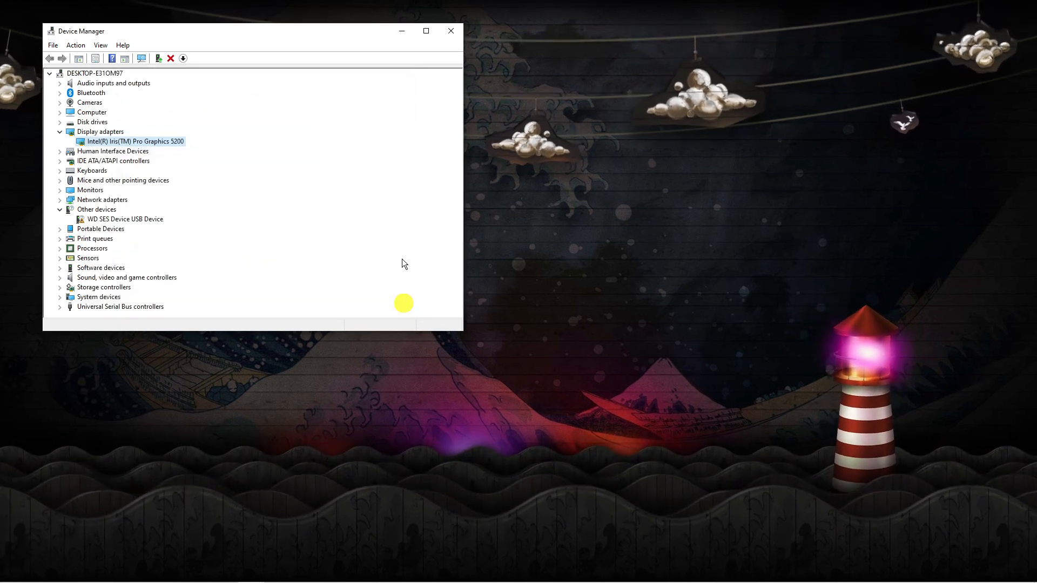
Close Device Manager and bring up the Start menu's power options for restarting
click(450, 30)
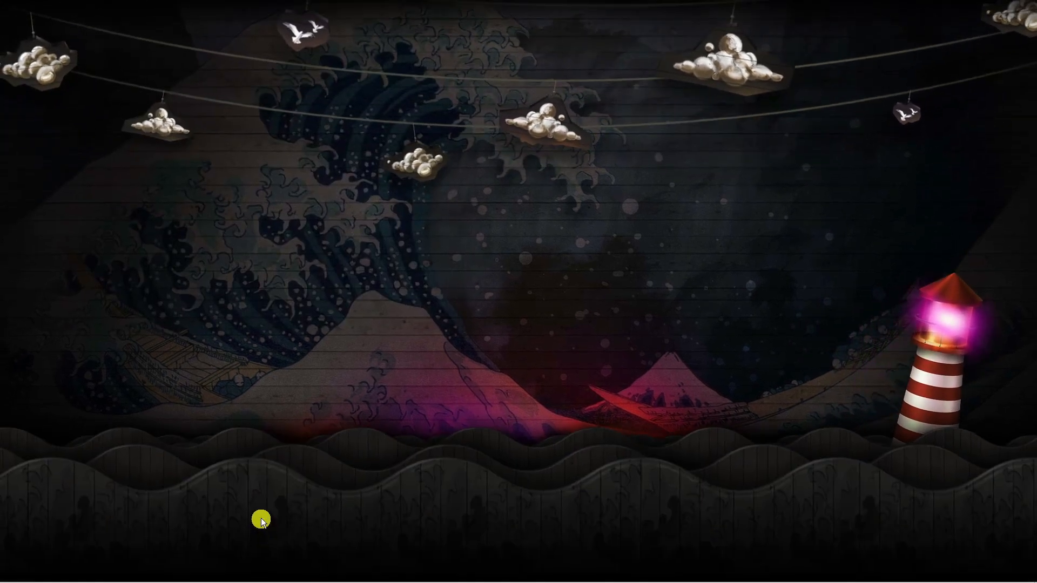
click(11, 572)
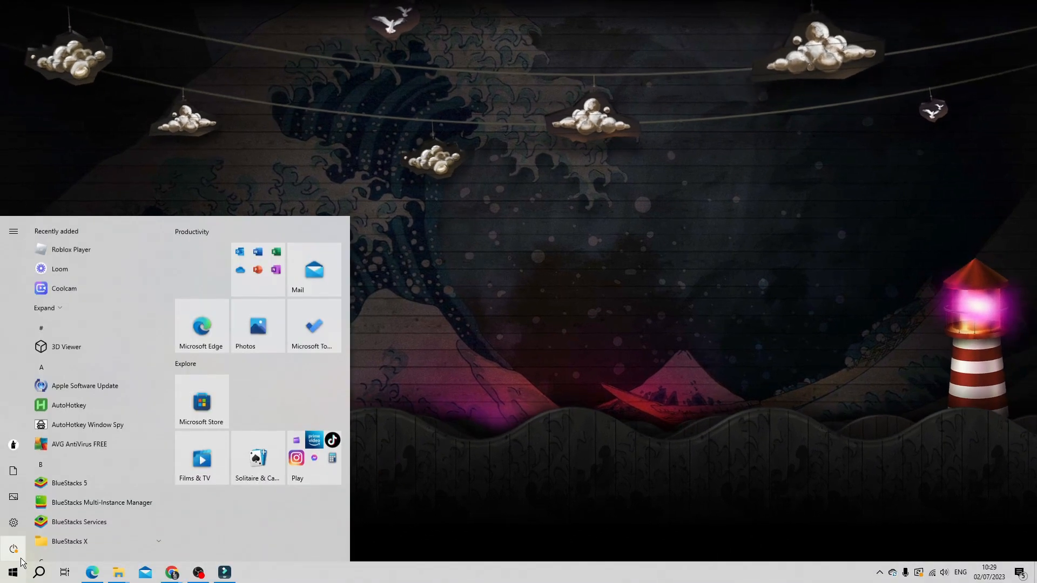
click(13, 231)
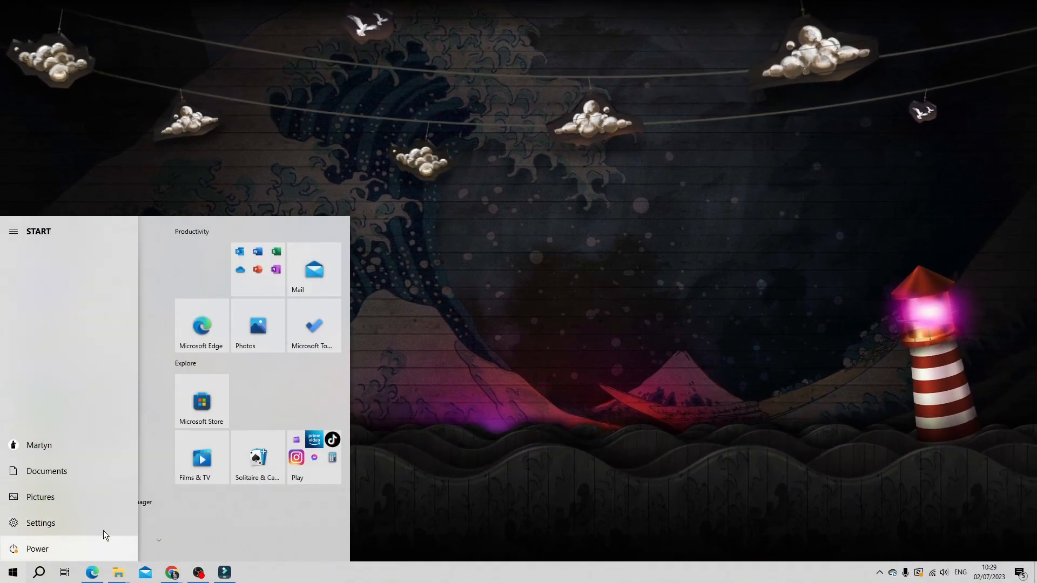